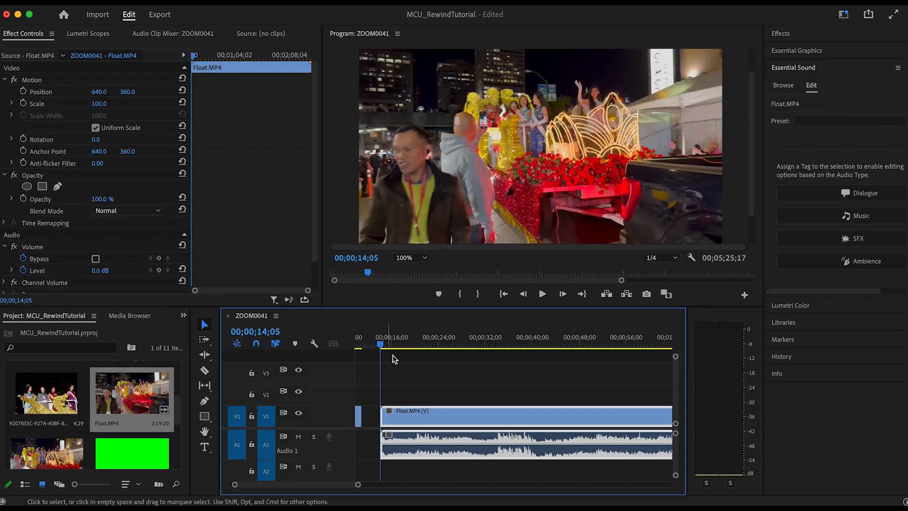
# Play back the parade float clip in the Program Monitor and stop it
pyautogui.click(541, 293)
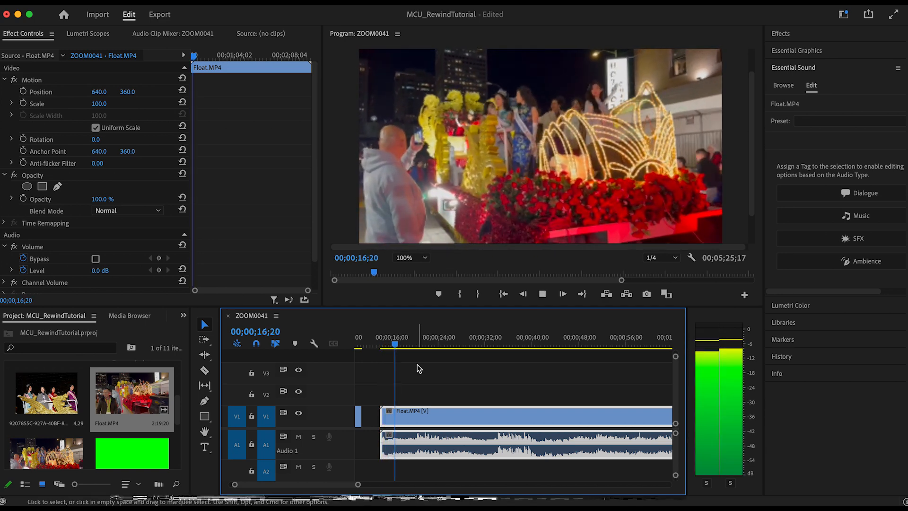
pyautogui.click(405, 344)
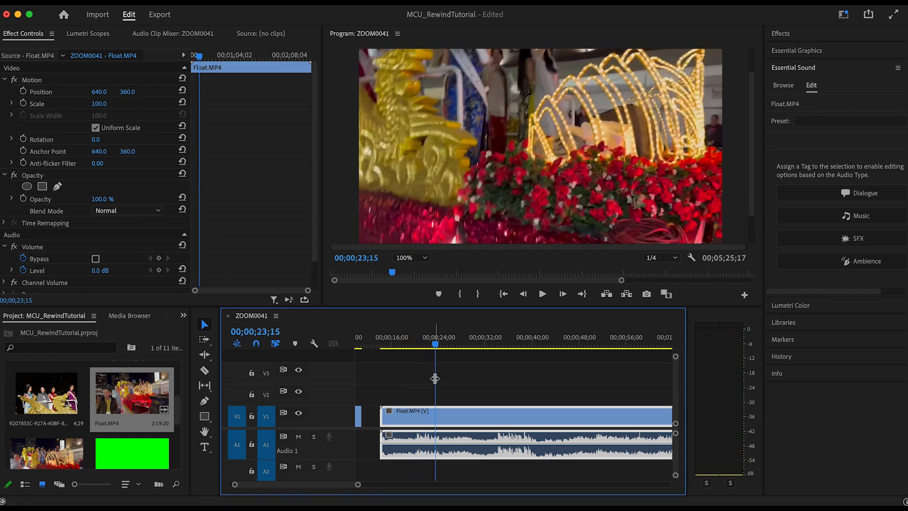
# Bring up the sequence export settings and scrub through the export preview
pyautogui.click(159, 14)
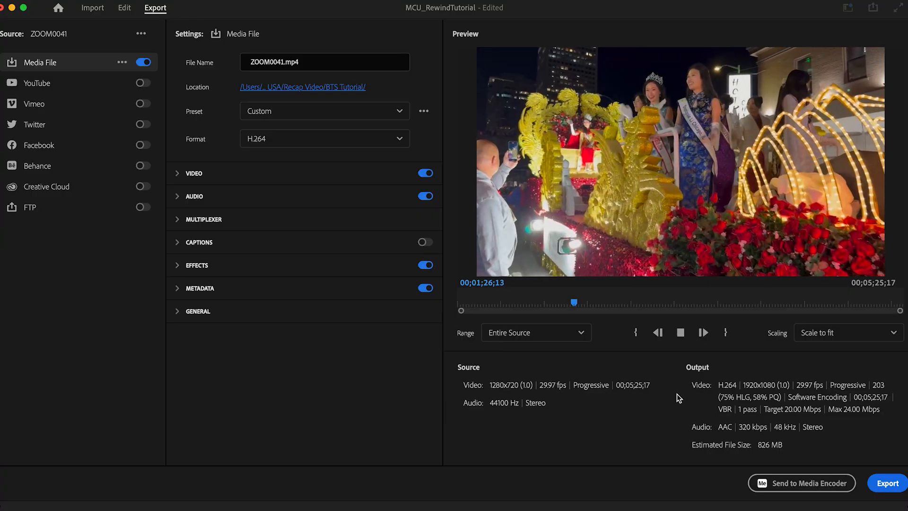
pyautogui.moveTo(574, 301); pyautogui.dragTo(576, 302)
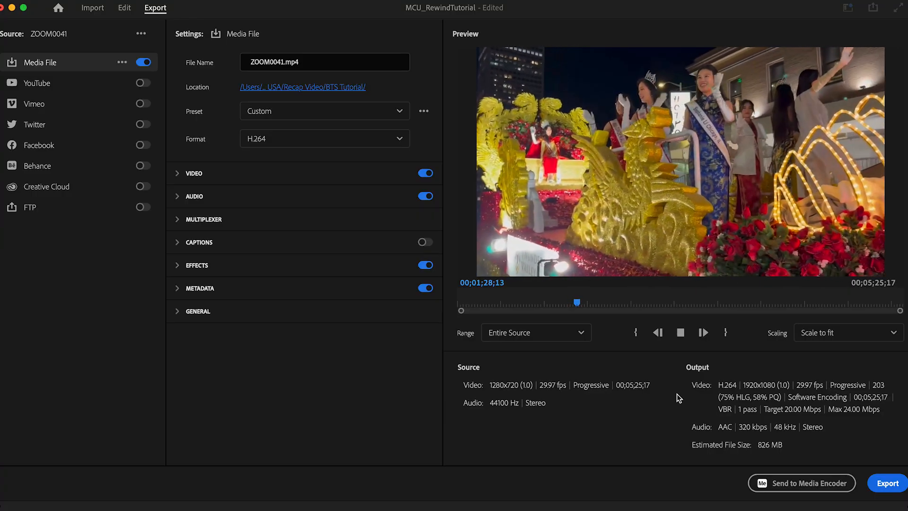
pyautogui.click(128, 8)
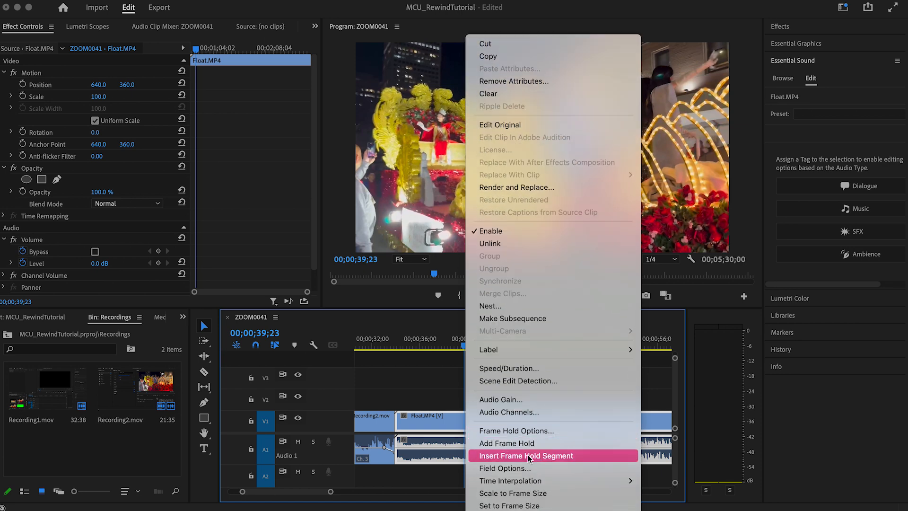
# Insert a frame hold segment into Float.MP4 at the playhead and preview it
pyautogui.click(526, 456)
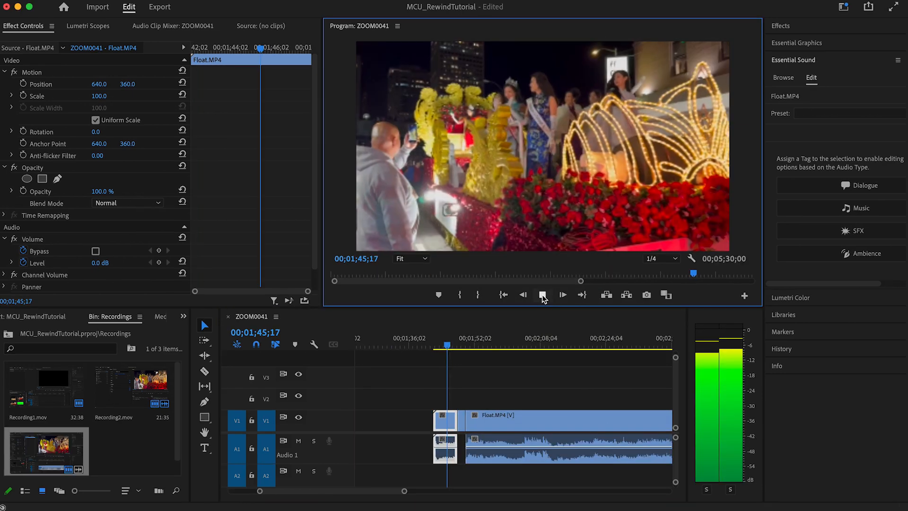
pyautogui.click(560, 295)
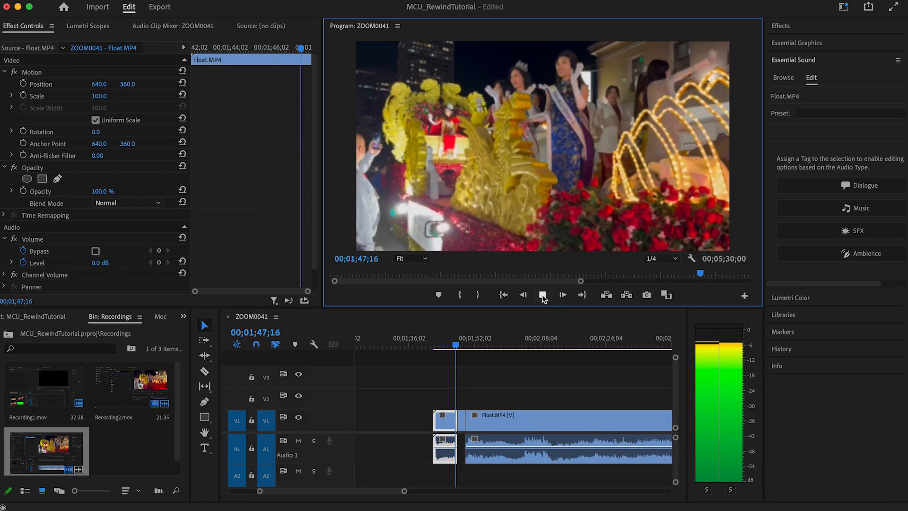
pyautogui.click(561, 295)
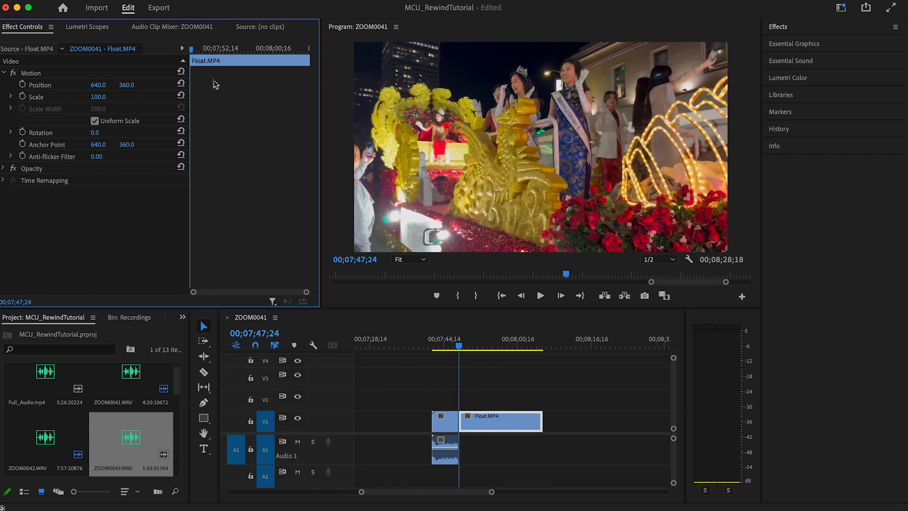
pyautogui.moveTo(476, 307)
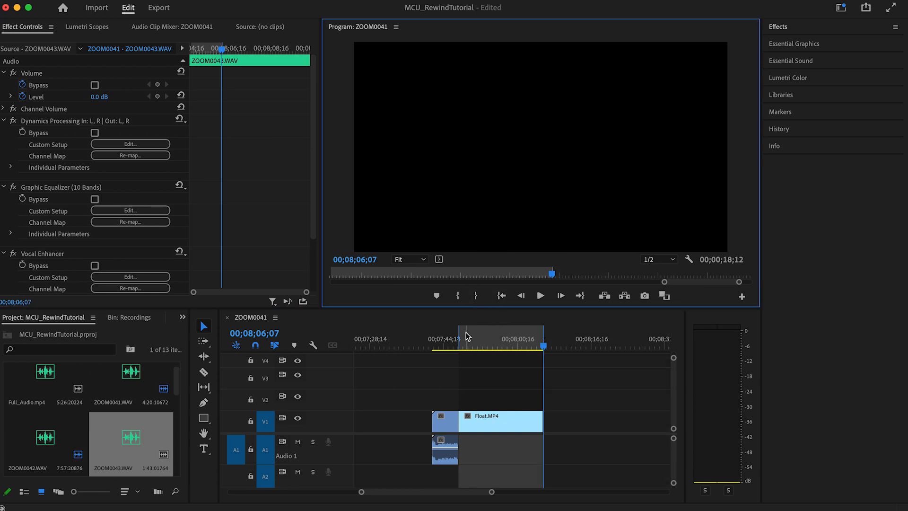
# Mark an in/out range around the held section of the sequence
pyautogui.click(66, 6)
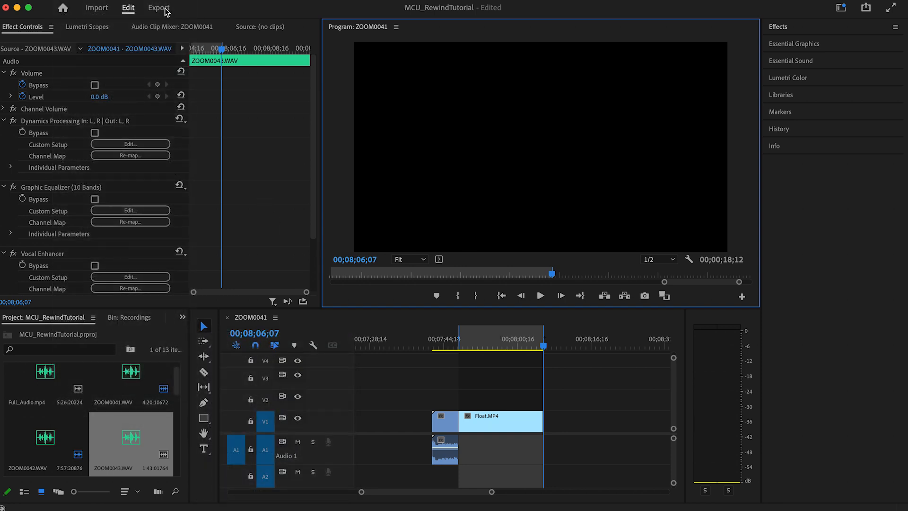
# Name the export MCU_FrameHold.mp4 and limit it to the Source In/Out range
pyautogui.click(158, 8)
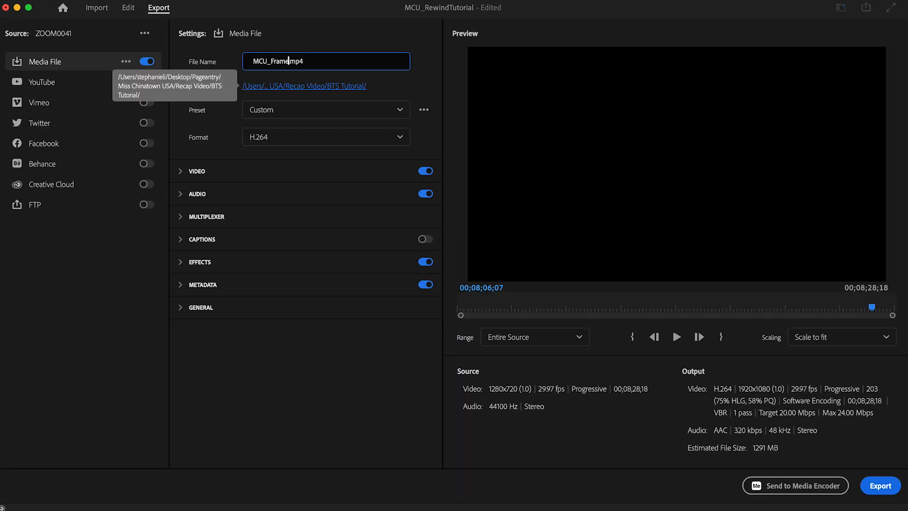
pyautogui.write('Hold')
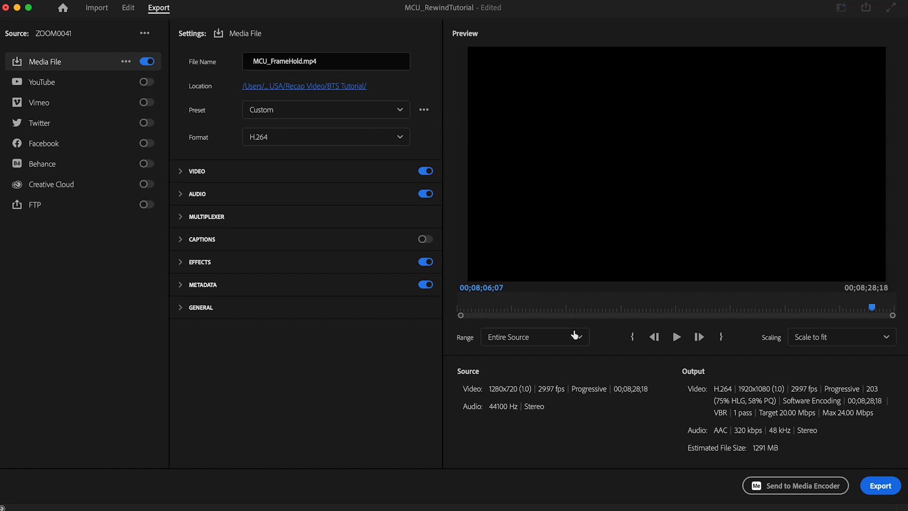
pyautogui.click(534, 337)
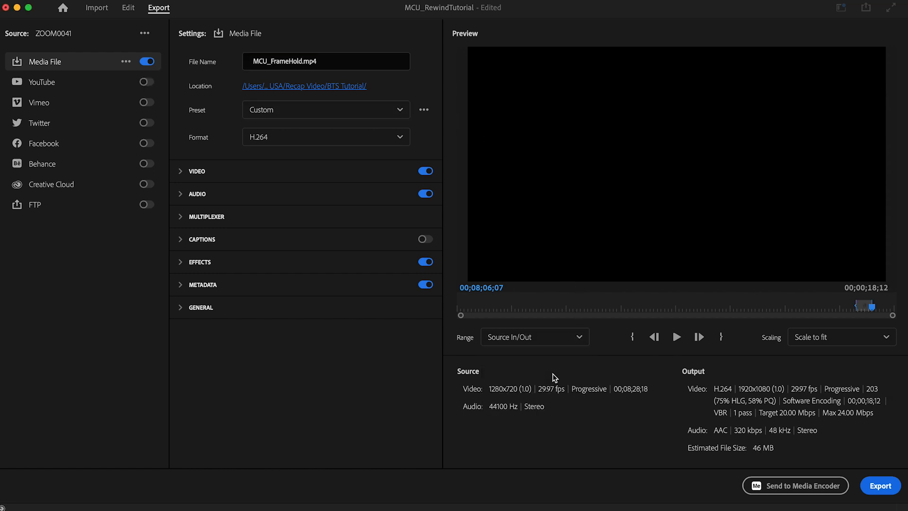
pyautogui.click(879, 485)
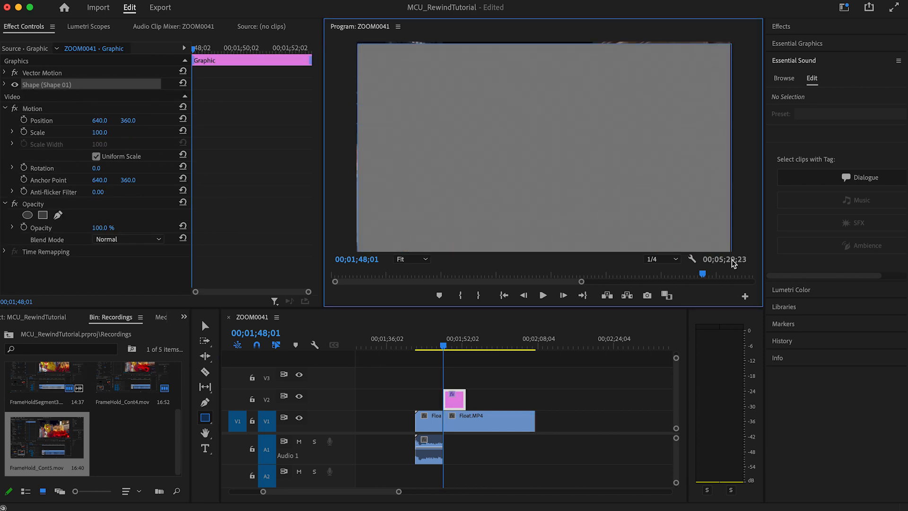
pyautogui.moveTo(347, 127)
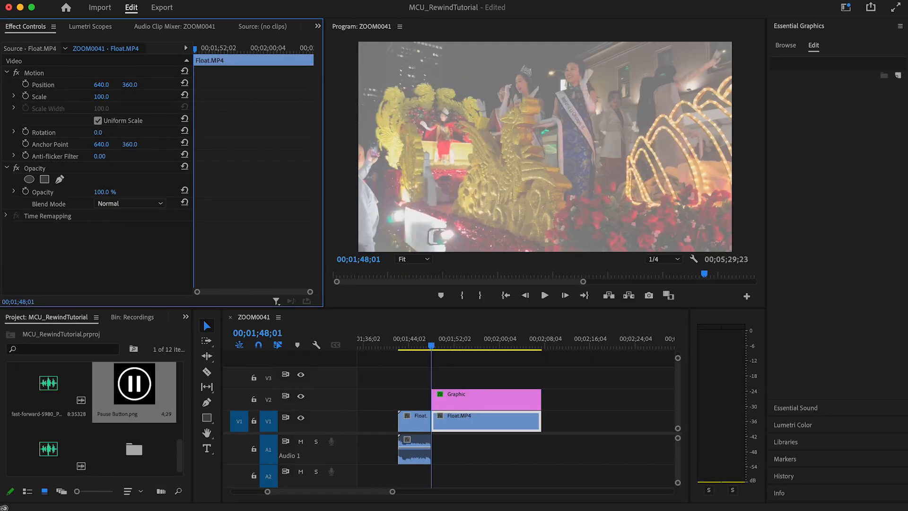
pyautogui.moveTo(179, 385)
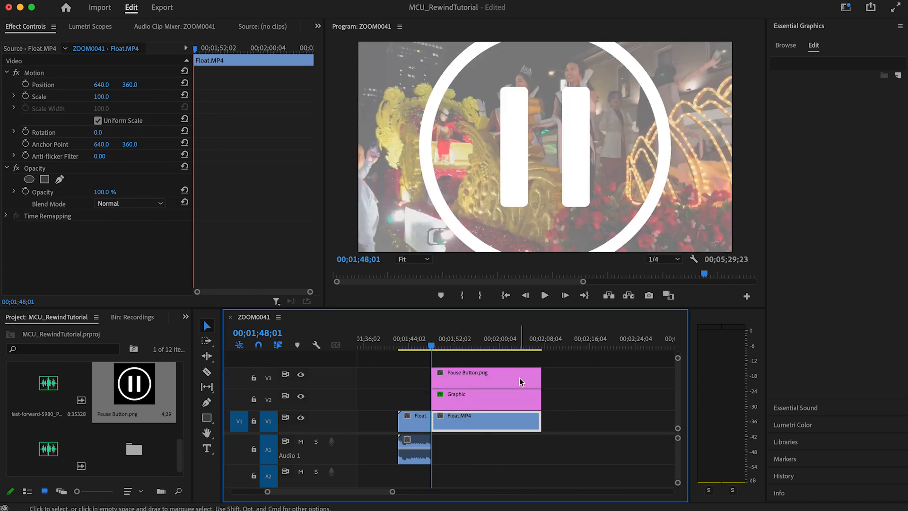
# Select the Pause Button icon clip sitting over the white overlay
pyautogui.click(485, 373)
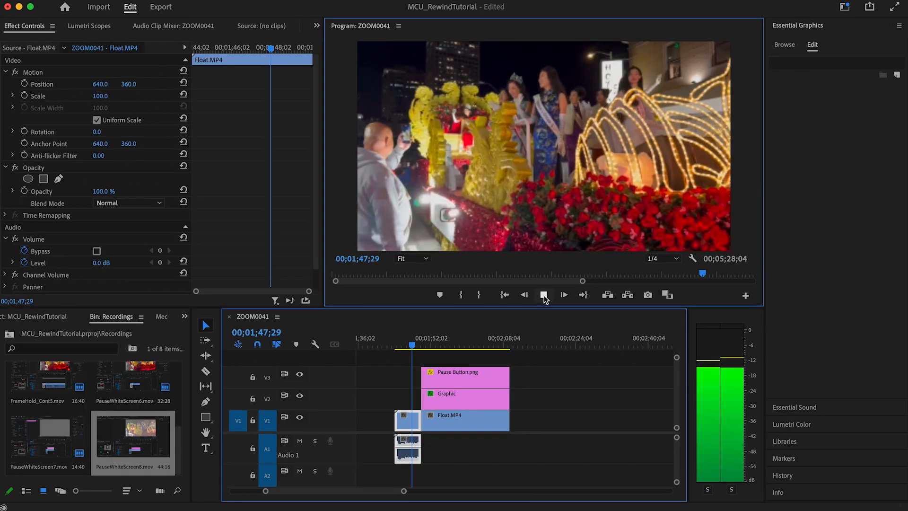
# Preview the pause effect with the white overlay and icon, then return to editing
pyautogui.click(564, 295)
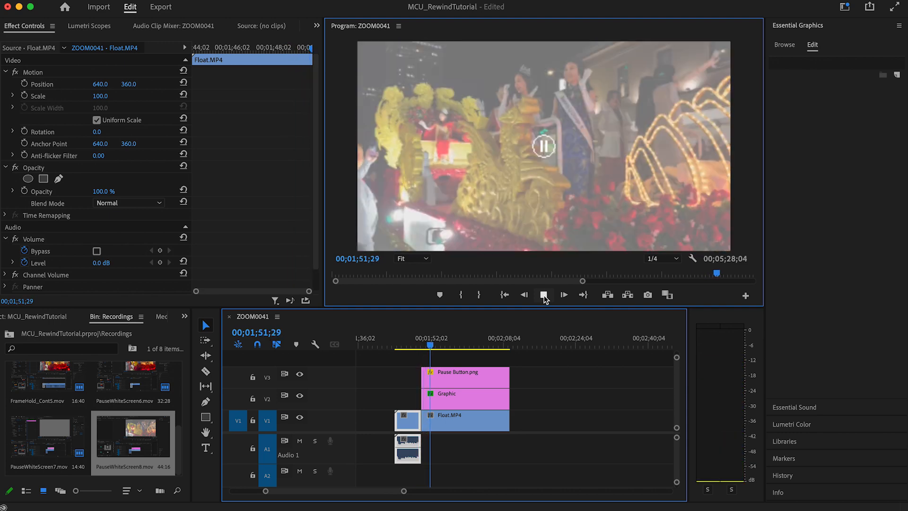
pyautogui.click(161, 7)
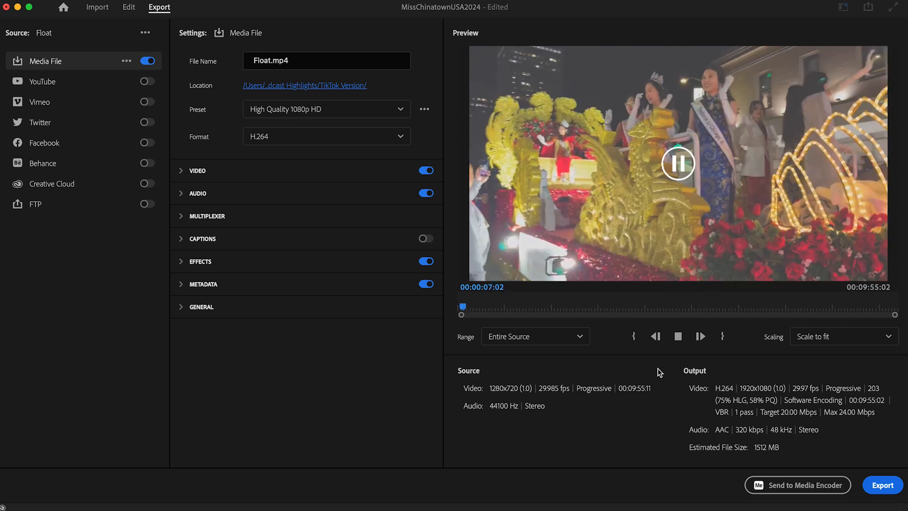
pyautogui.click(129, 7)
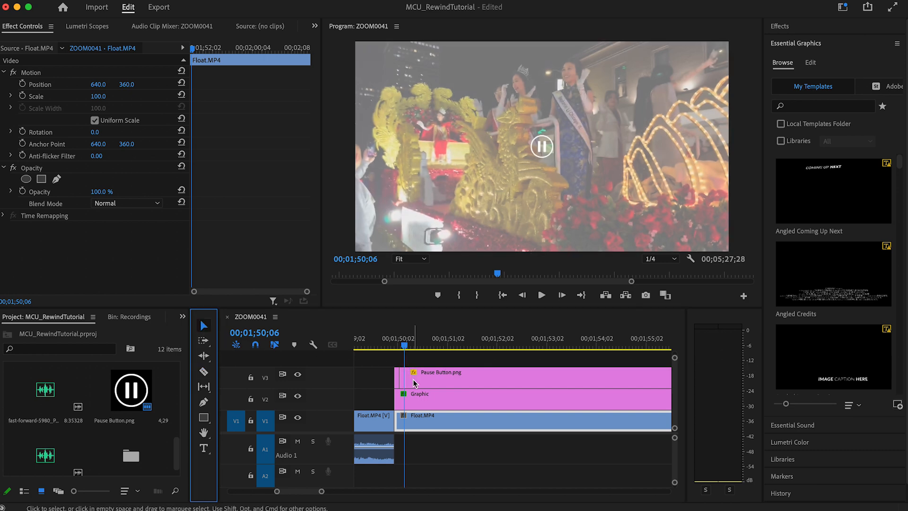
pyautogui.click(435, 356)
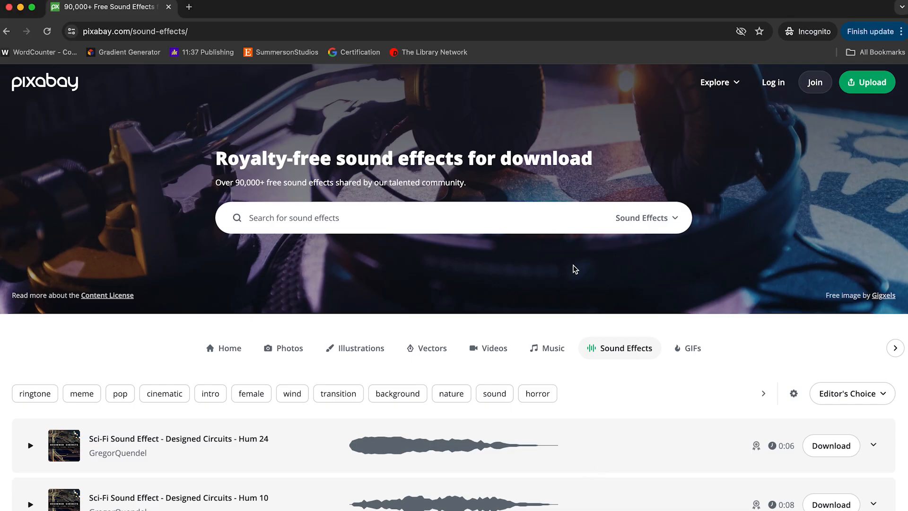
pyautogui.scroll(-3)
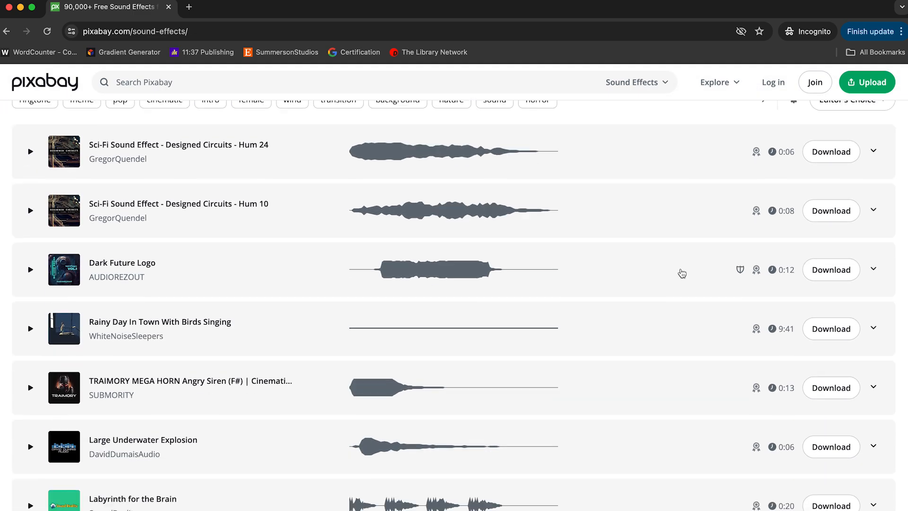
pyautogui.scroll(-3)
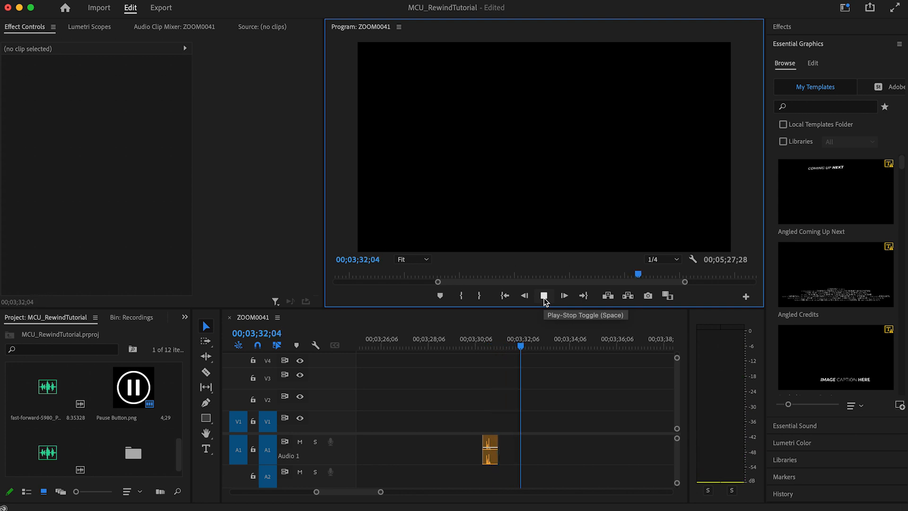
# Stop playback at the pause moment over the held parade frame
pyautogui.click(544, 295)
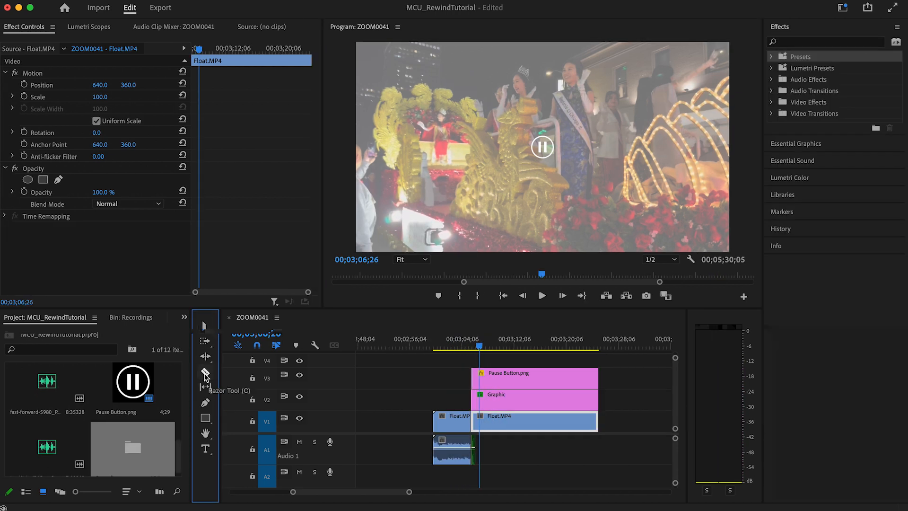
# Find VR Digital Glitch in Effects and apply it to the held-frame clip
pyautogui.click(205, 373)
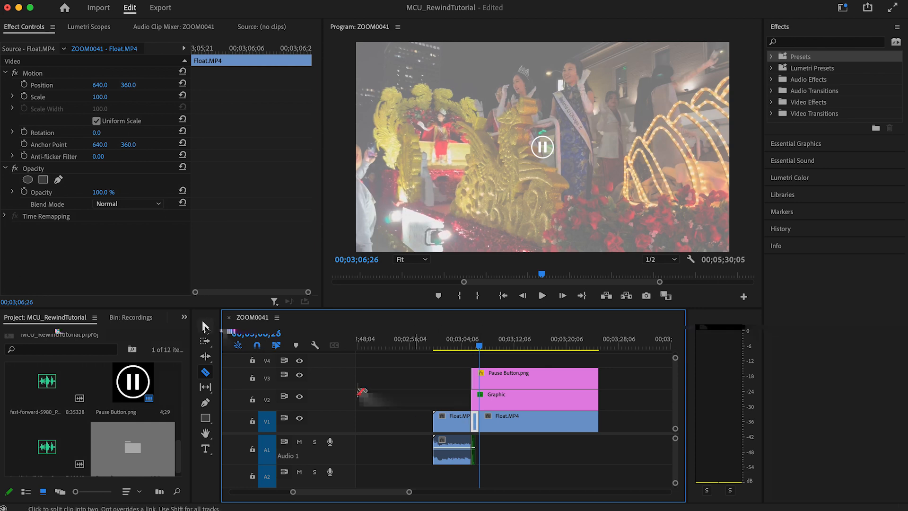
pyautogui.click(824, 40)
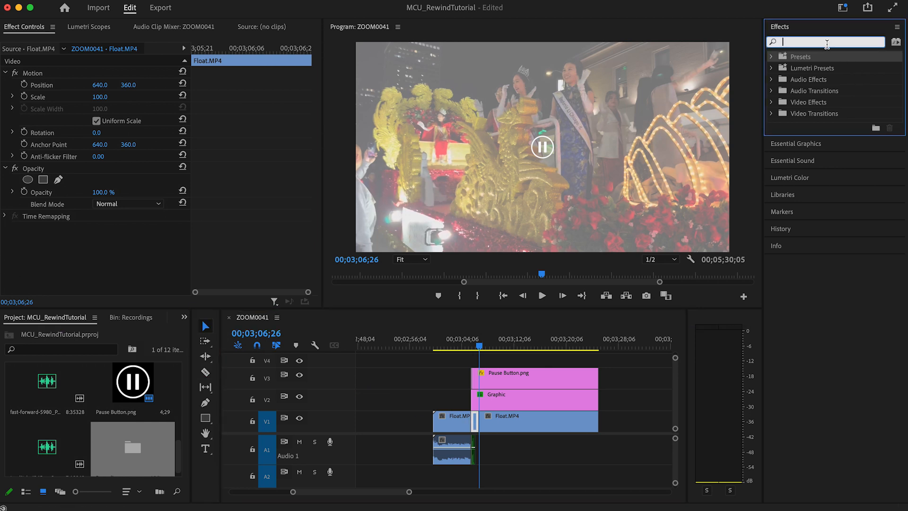
pyautogui.write('glitch')
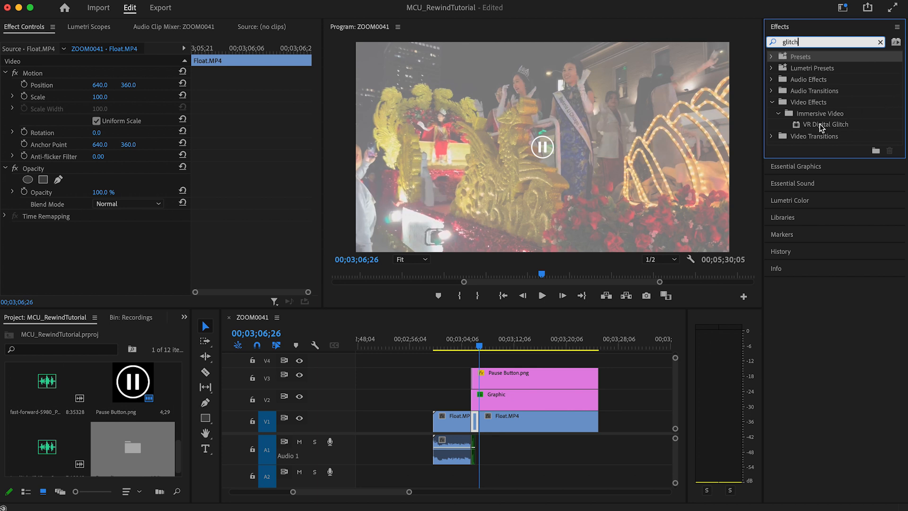
pyautogui.moveTo(821, 123); pyautogui.dragTo(509, 420)
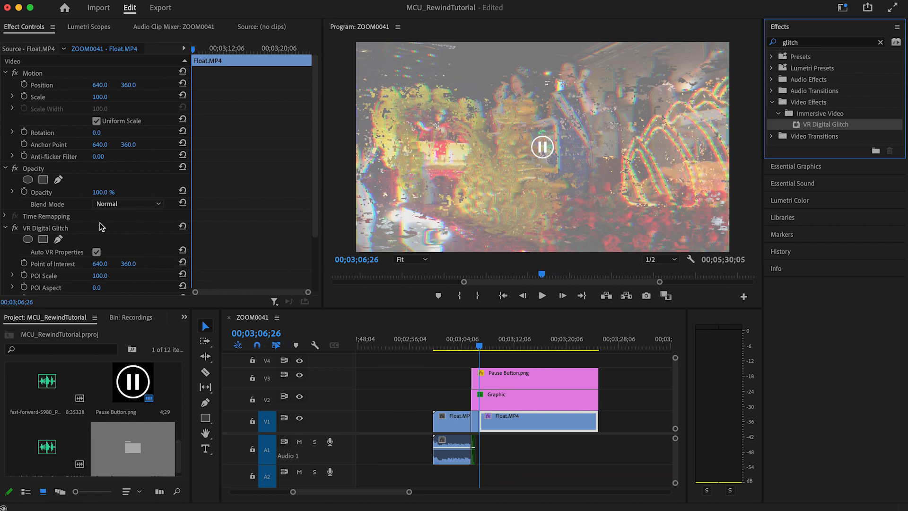
# Keyframe the glitch Master Amplitude from 100 down to 0.0
pyautogui.scroll(-3)
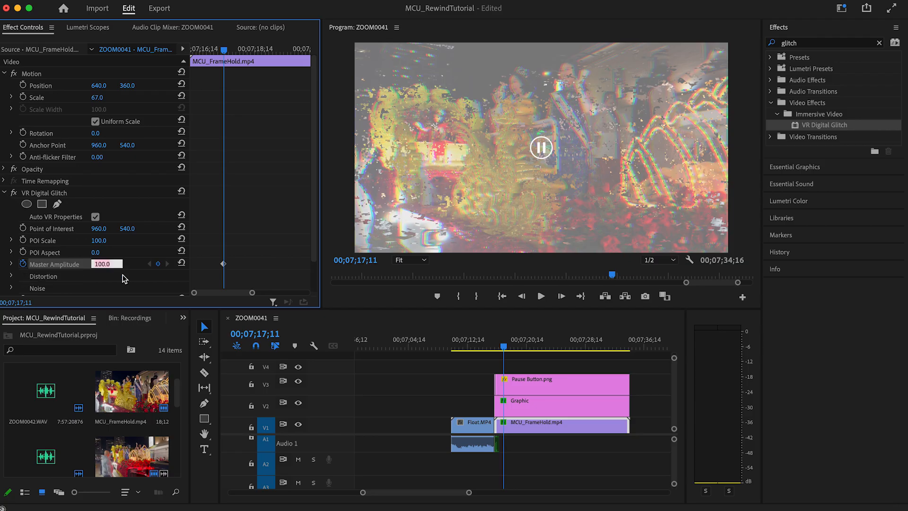
pyautogui.write('0.0')
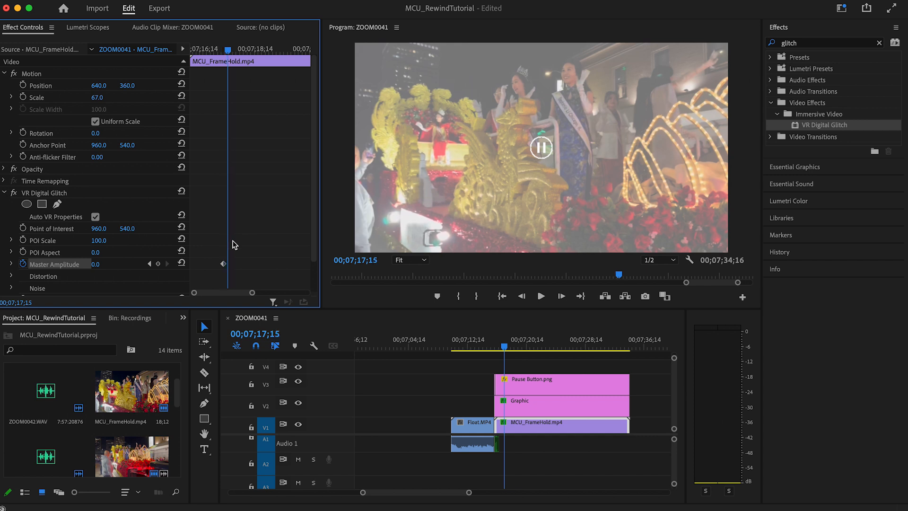
pyautogui.click(98, 264)
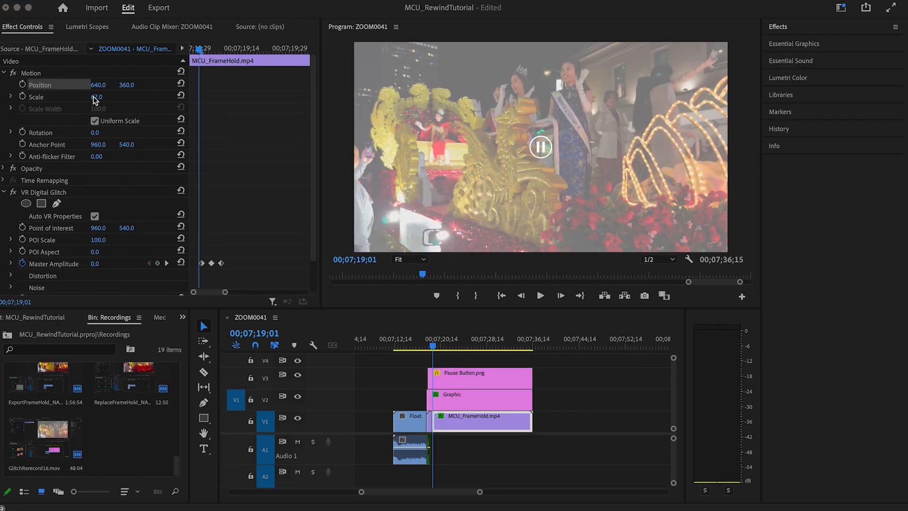
# Scale the held clip to 77, keyframe Position for a shake, and add tv-glitch-8245.mp3
pyautogui.click(100, 97)
pyautogui.write('77')
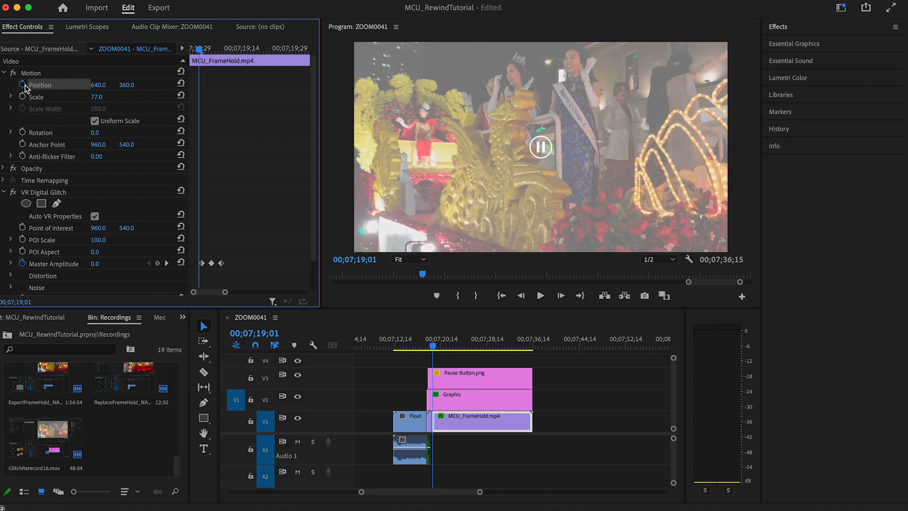
pyautogui.moveTo(181, 97)
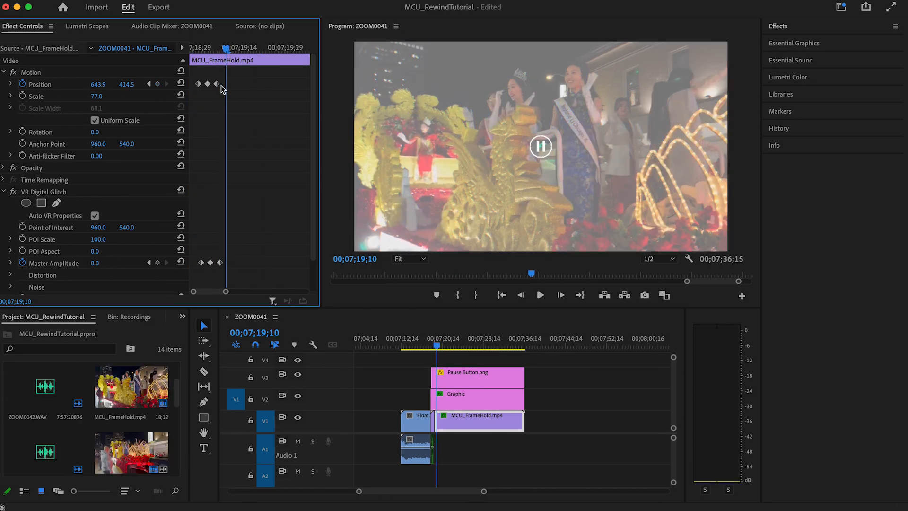
pyautogui.moveTo(182, 84)
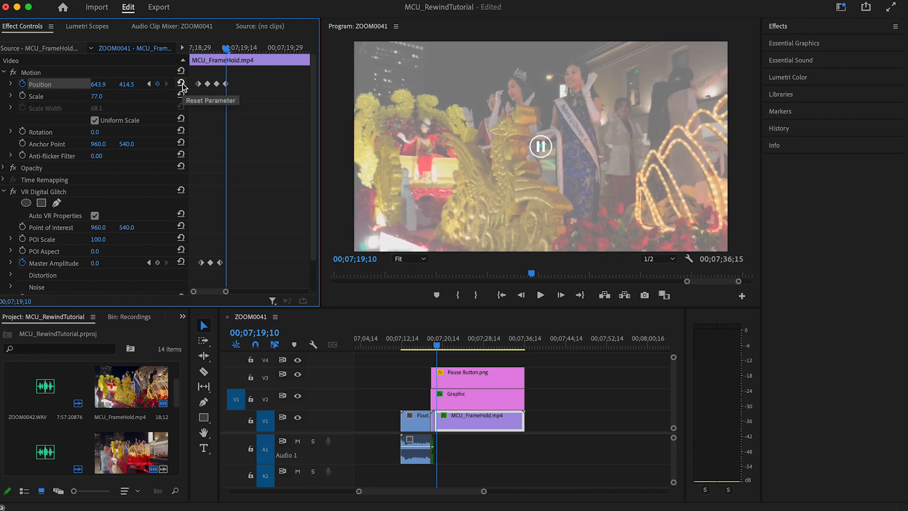
pyautogui.click(182, 84)
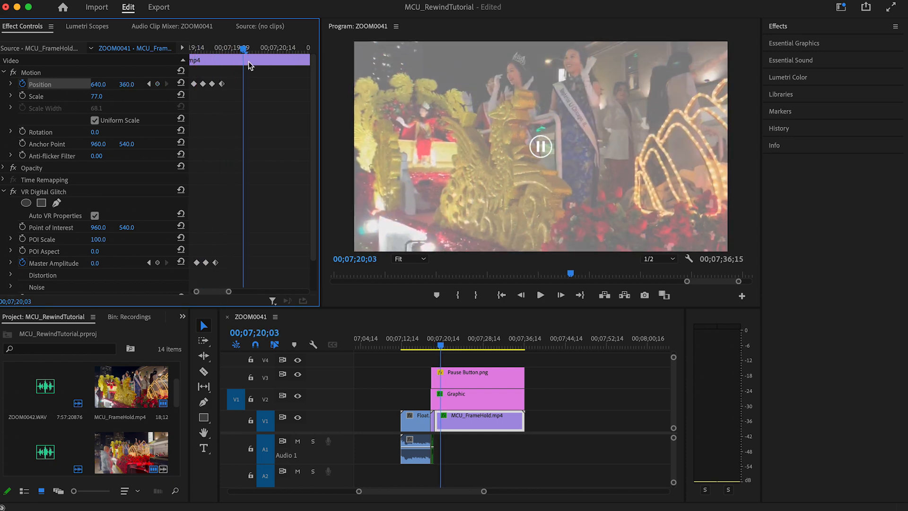
pyautogui.click(540, 295)
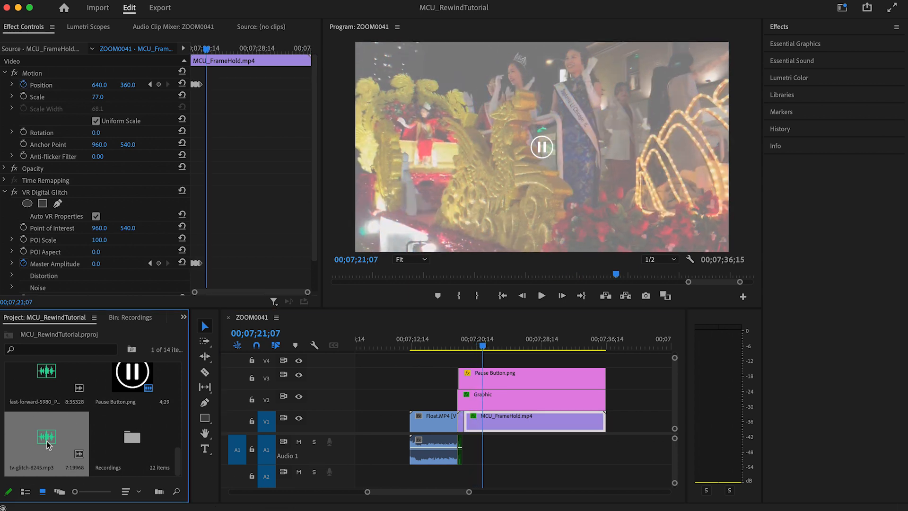
pyautogui.moveTo(46, 437); pyautogui.dragTo(474, 448)
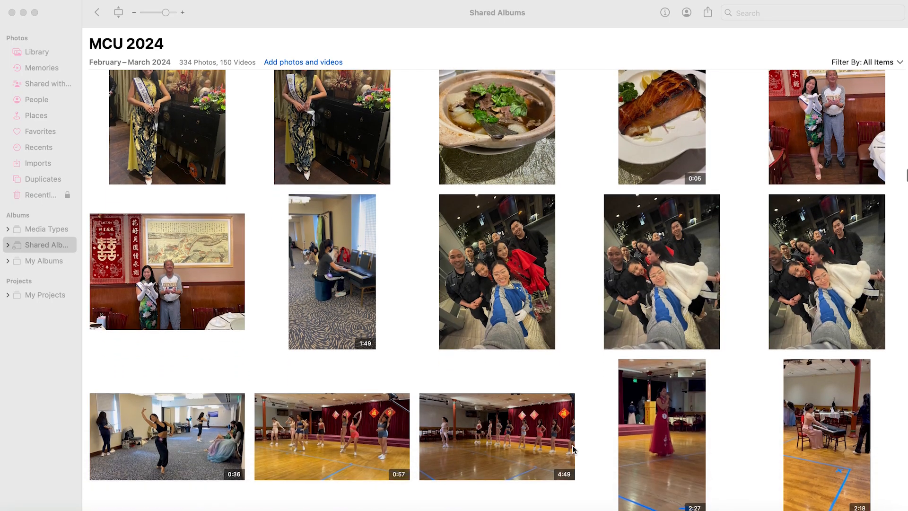
pyautogui.scroll(-3)
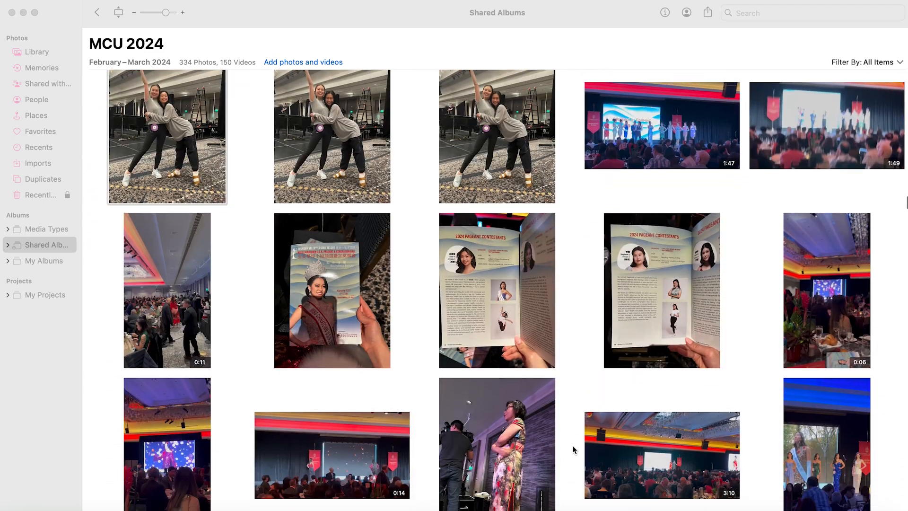
pyautogui.scroll(-3)
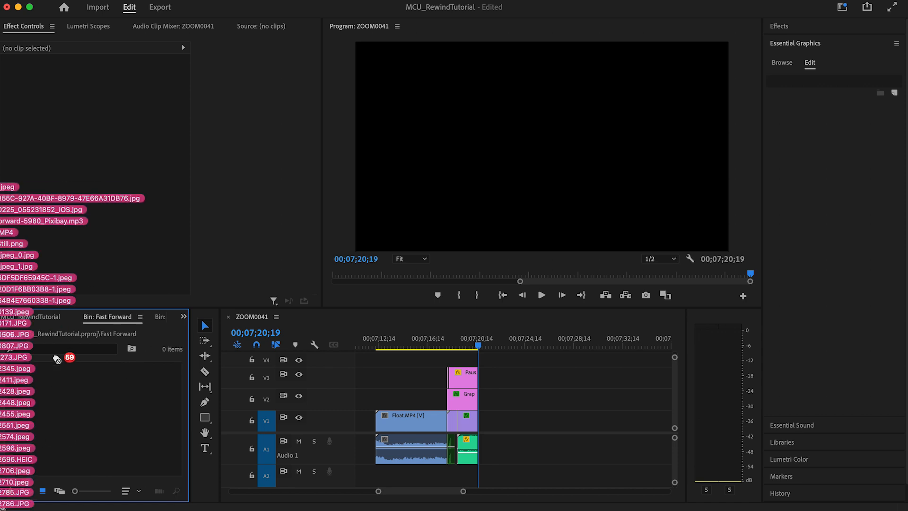
# Drop 59 album photos into the Fast Forward bin and lay them after the held frame as a montage
pyautogui.click(42, 491)
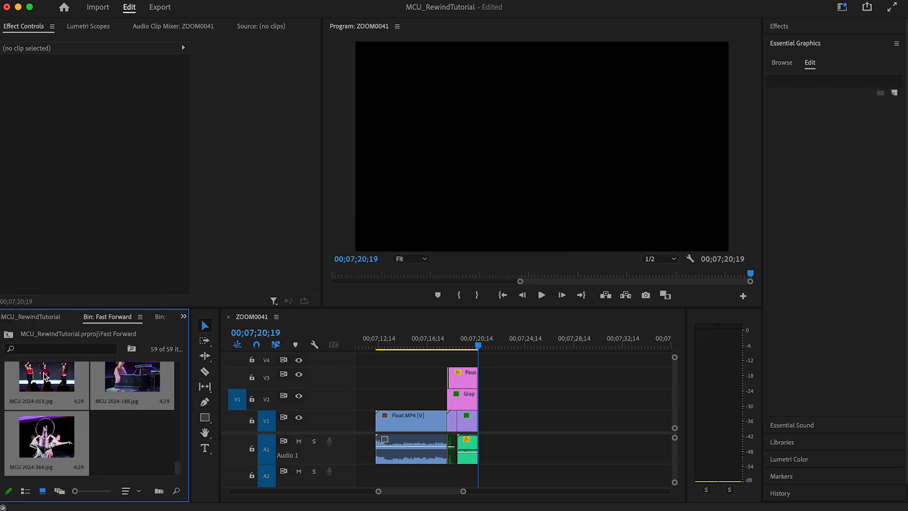
pyautogui.moveTo(46, 376); pyautogui.dragTo(504, 399)
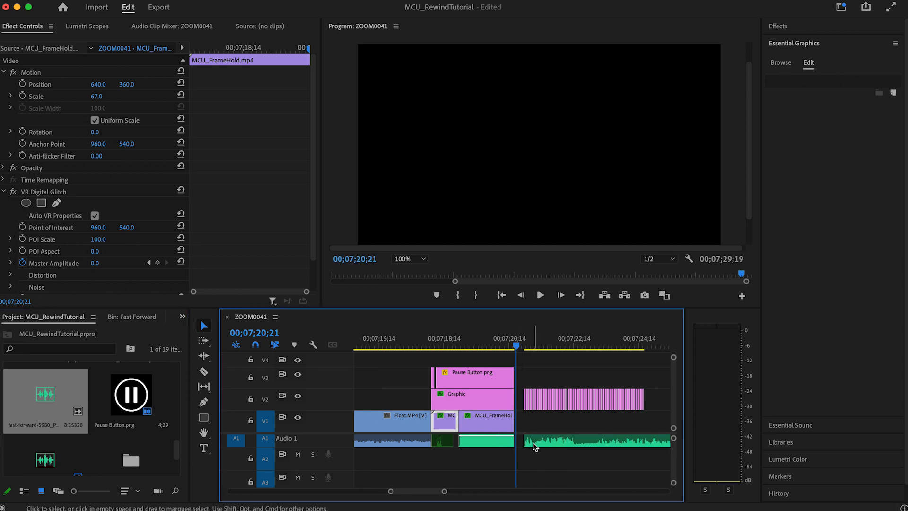
pyautogui.click(158, 6)
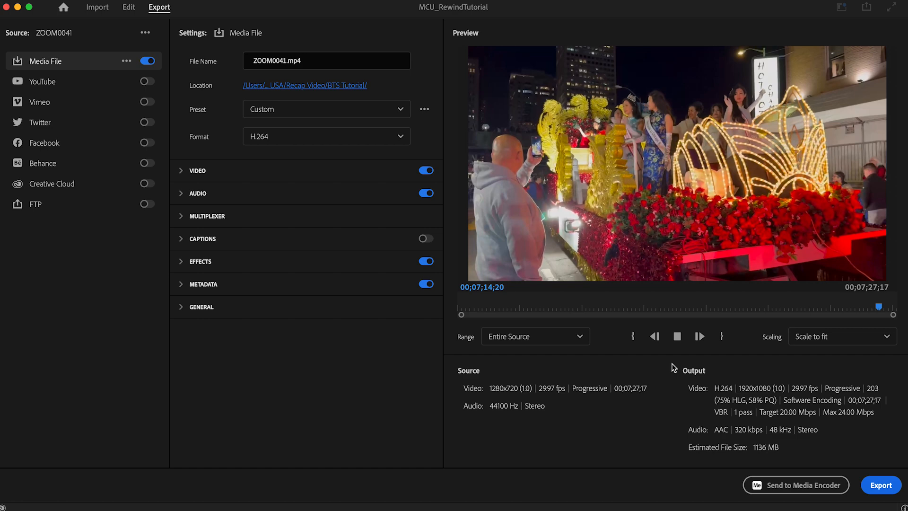